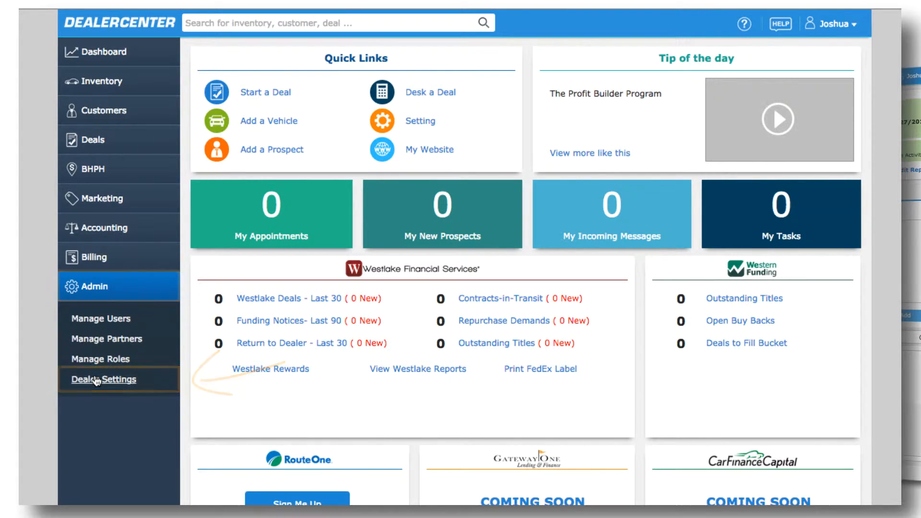
- Go to Dealer Settings from the Admin menu and view the dealer profile
click(103, 379)
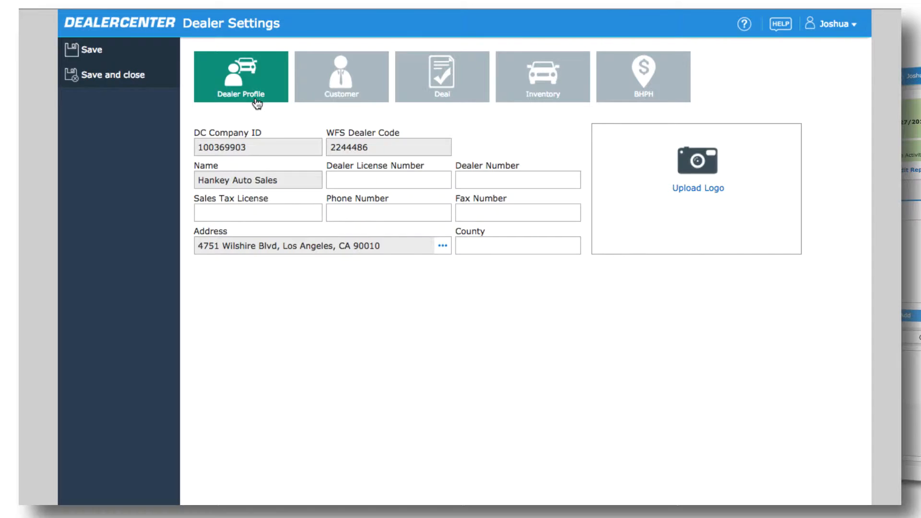
click(341, 77)
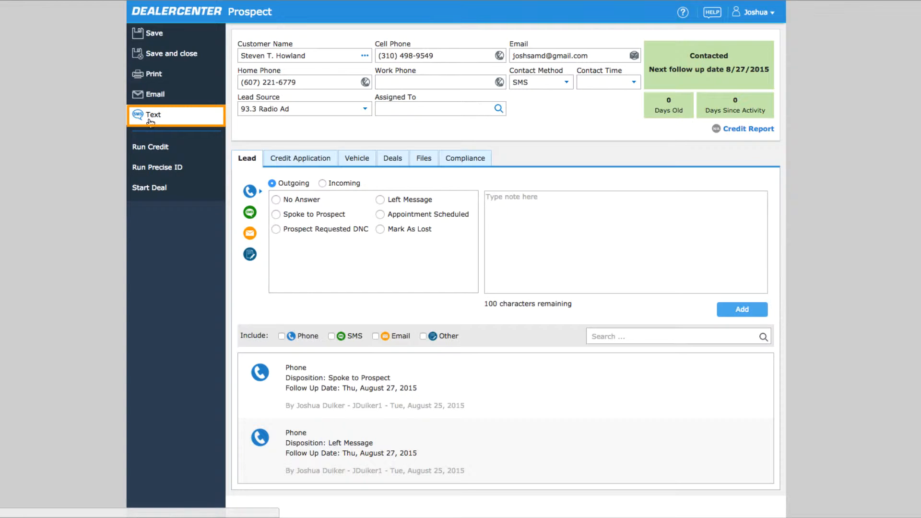
- Send Steven an SMS: "Hey Steve -It's Josh at Hankey Auto. We have that Cadillac Escalade you were asking a..."
click(154, 115)
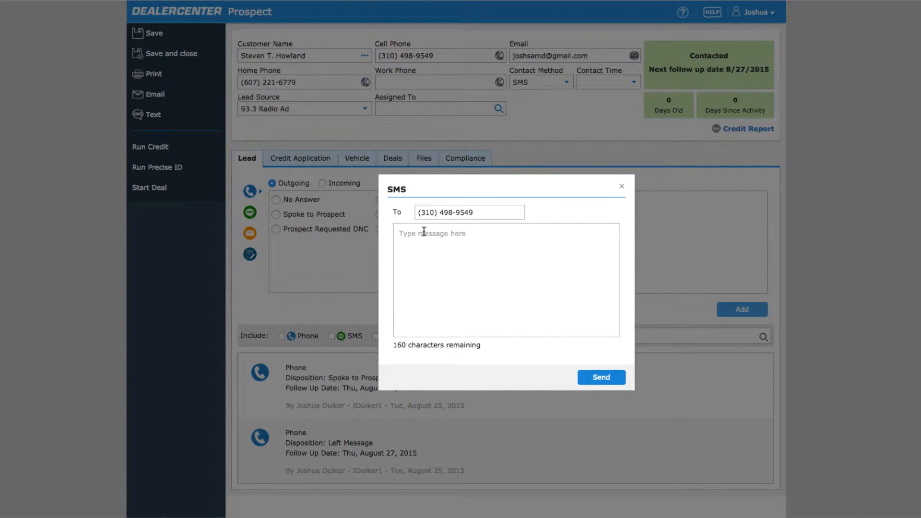
click(505, 280)
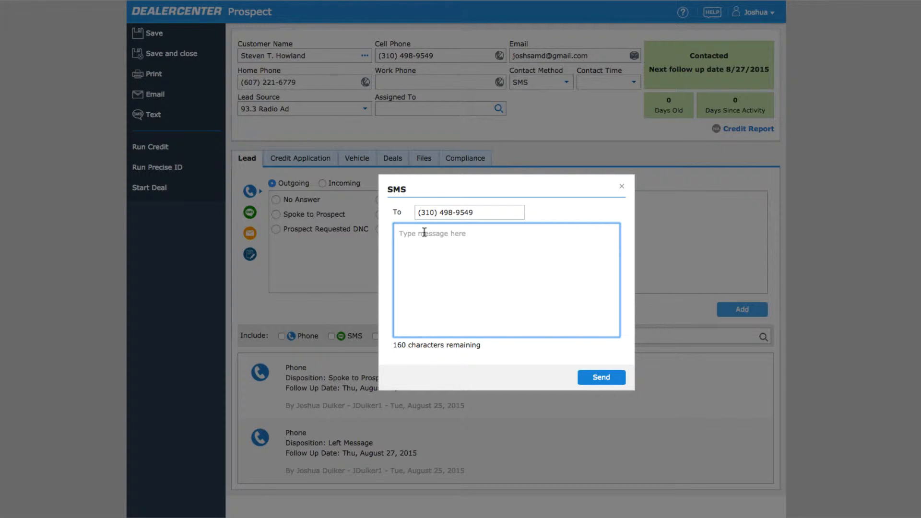
text(Hey Steve -It's Josh at Hankey Auto. We have that Cadillac Escalade you were asking about. Let's setup a time for you to test drive!)
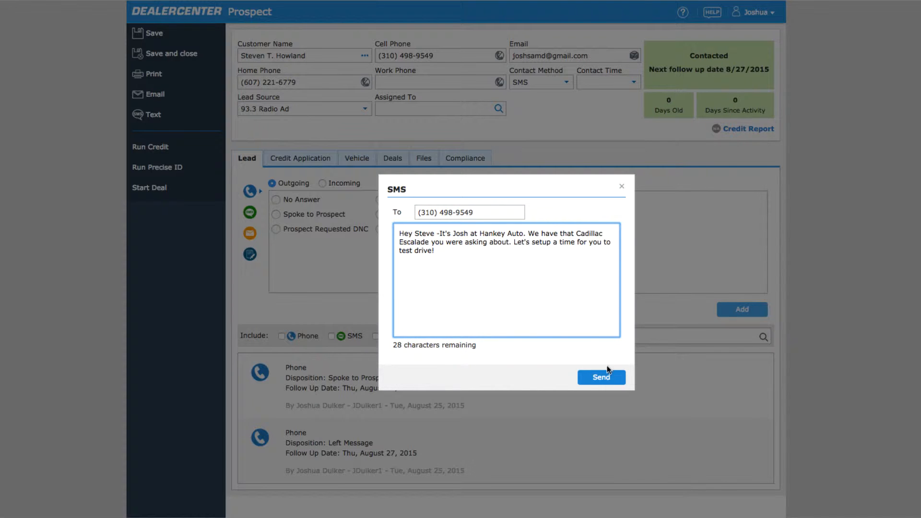
click(601, 377)
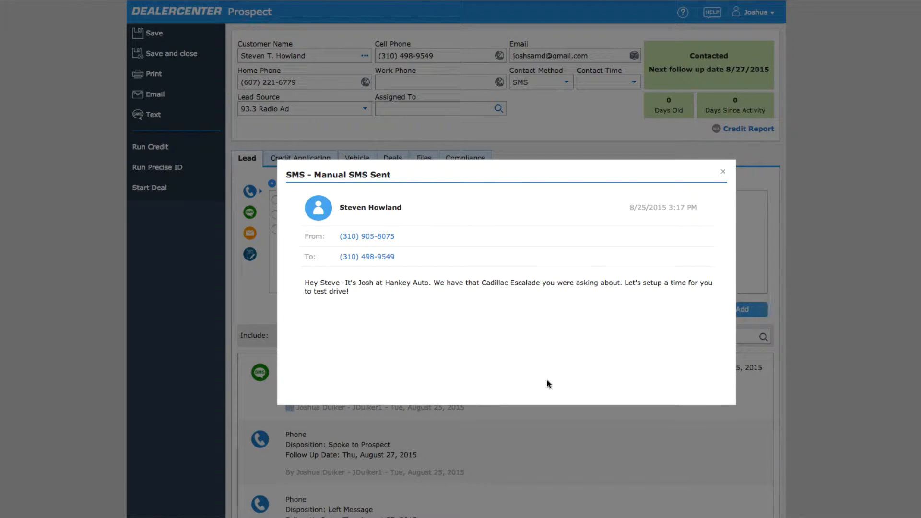
- Close the Manual SMS Sent popup to return to Steven's activity history
click(723, 171)
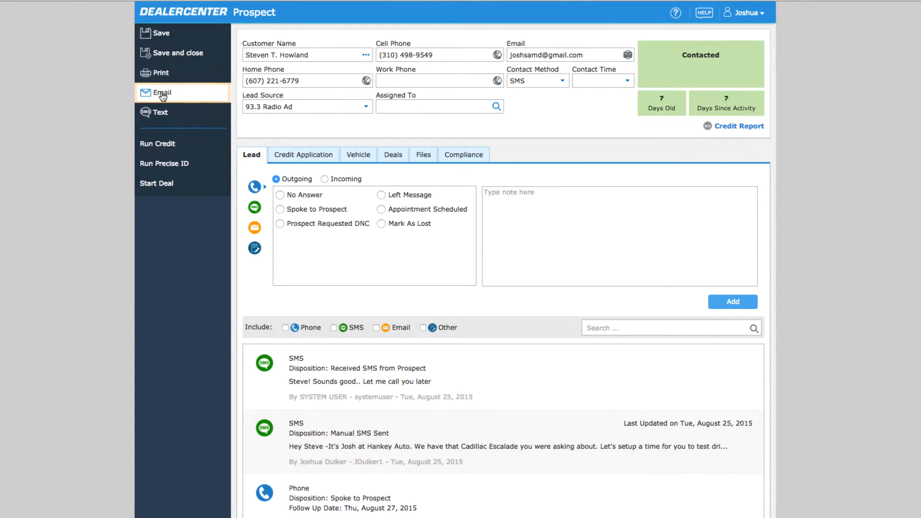
- Start an email, then reach Email Templates under Dealer Settings > Customer
click(161, 93)
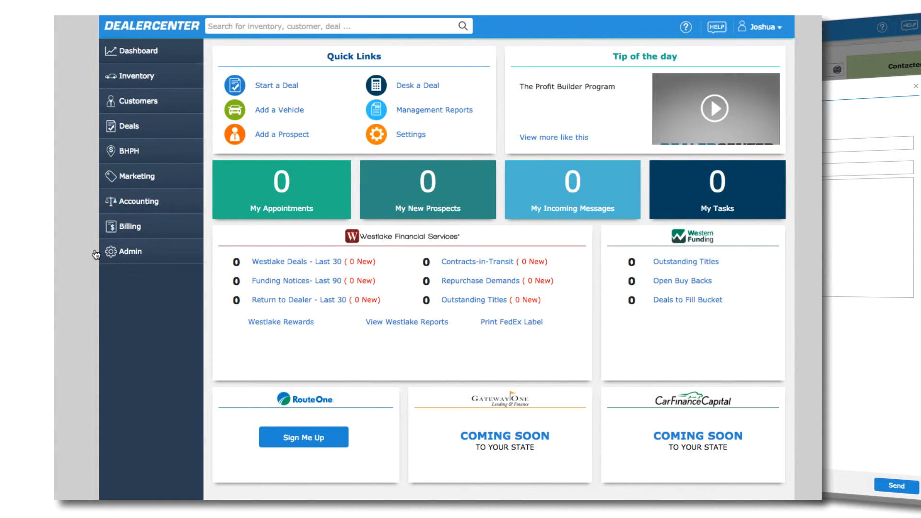
click(129, 251)
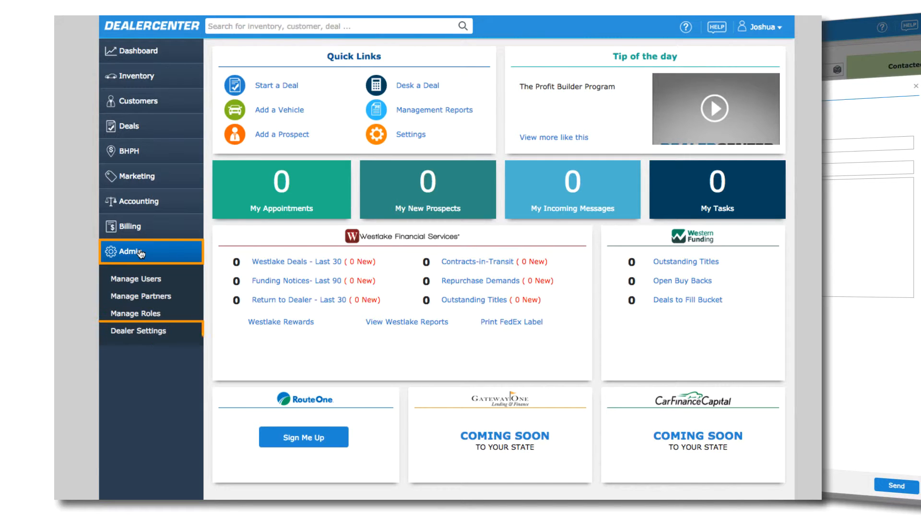
click(137, 330)
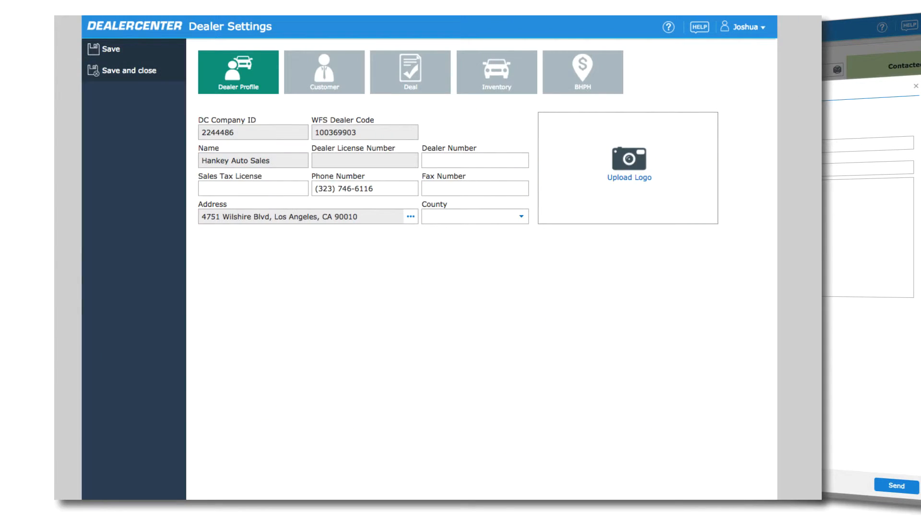
click(324, 71)
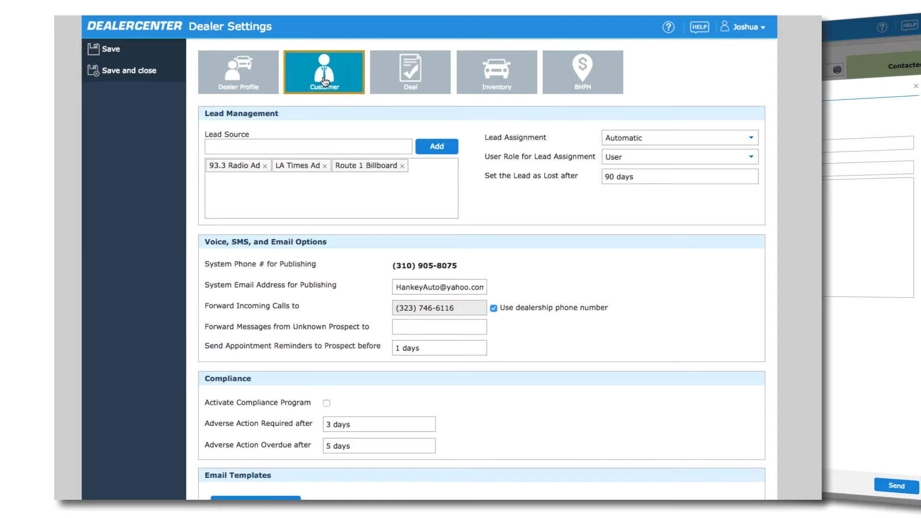
scroll(down, 3)
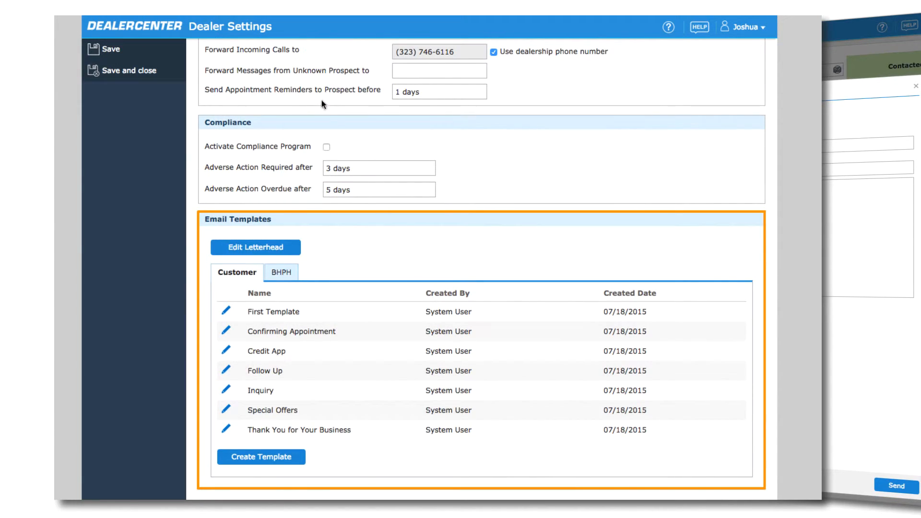
mouse_move(375, 258)
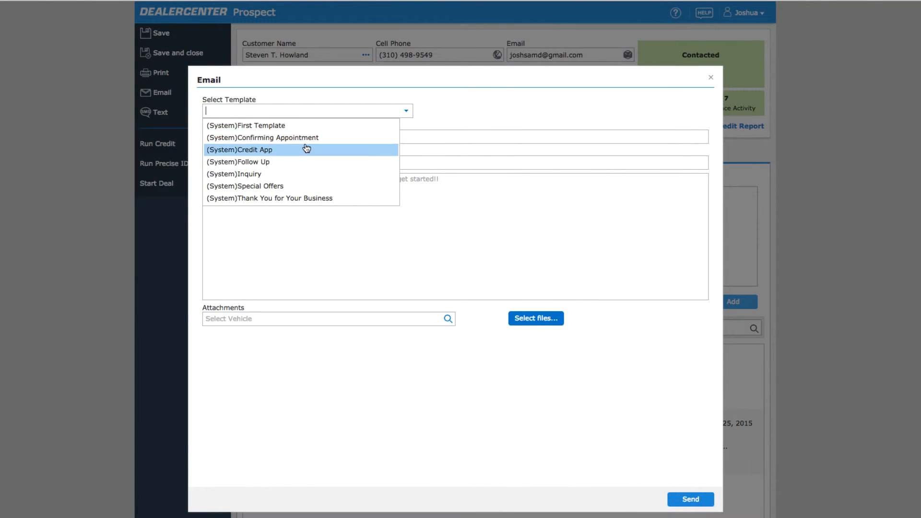
- Apply the Follow Up template and add the line "Hope to hear from you soon!"
click(238, 162)
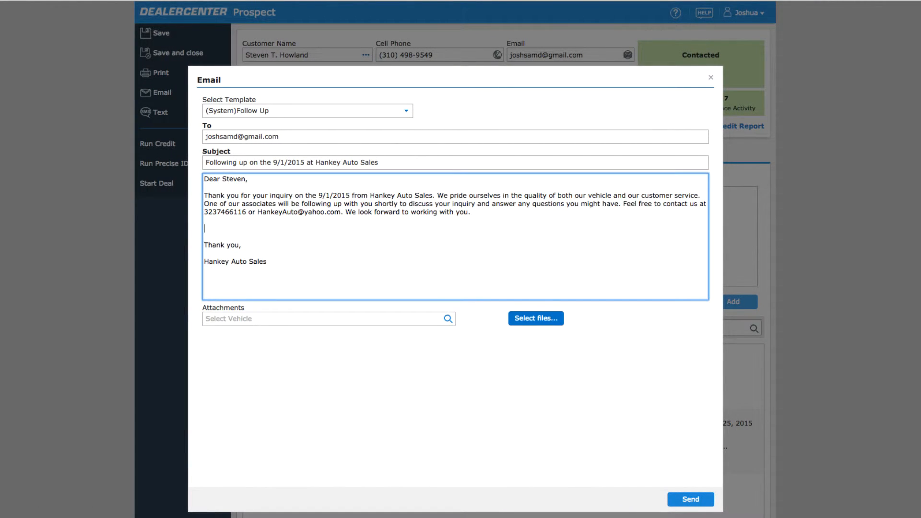
text(Hope to hear from you soon!)
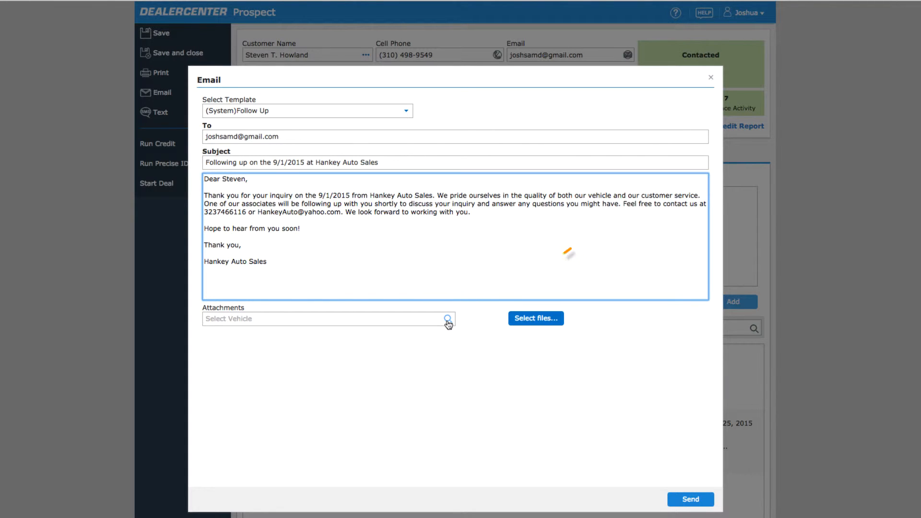
- Attach the white Escalade photo from vehicle search, then check computer file attachments
click(447, 319)
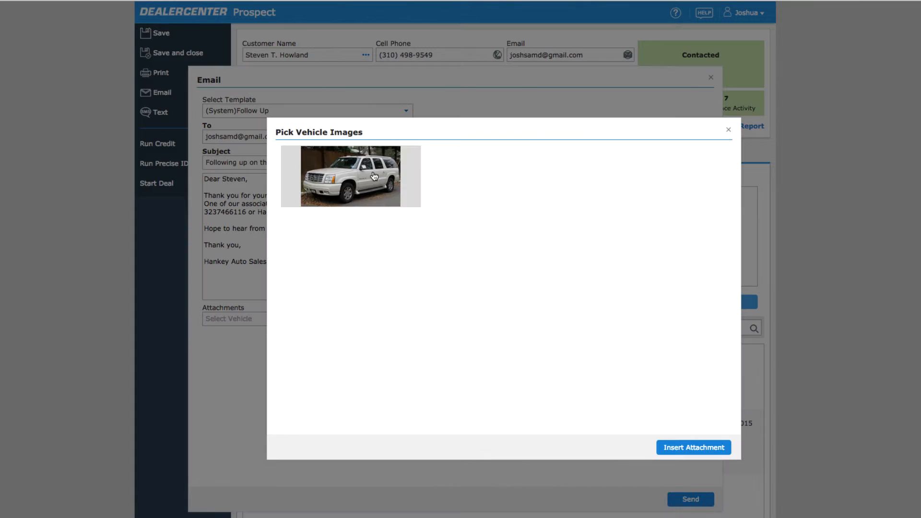
click(350, 176)
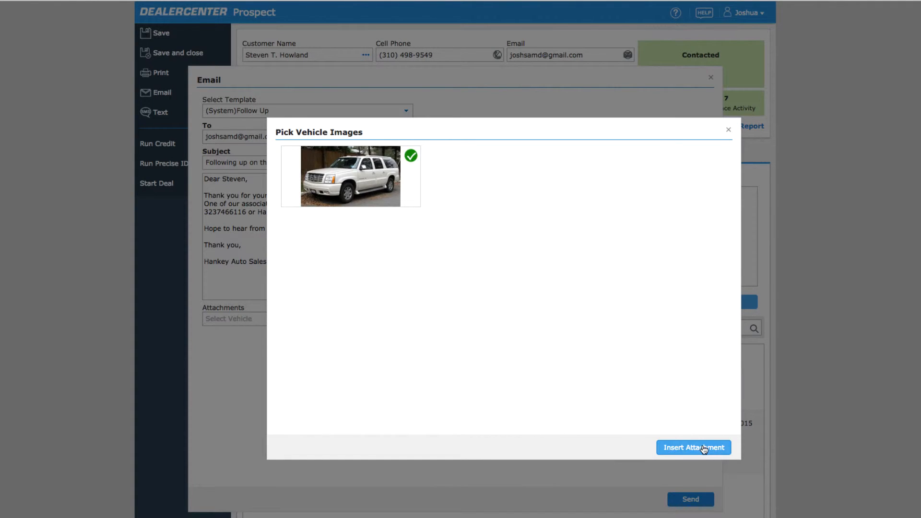
click(693, 447)
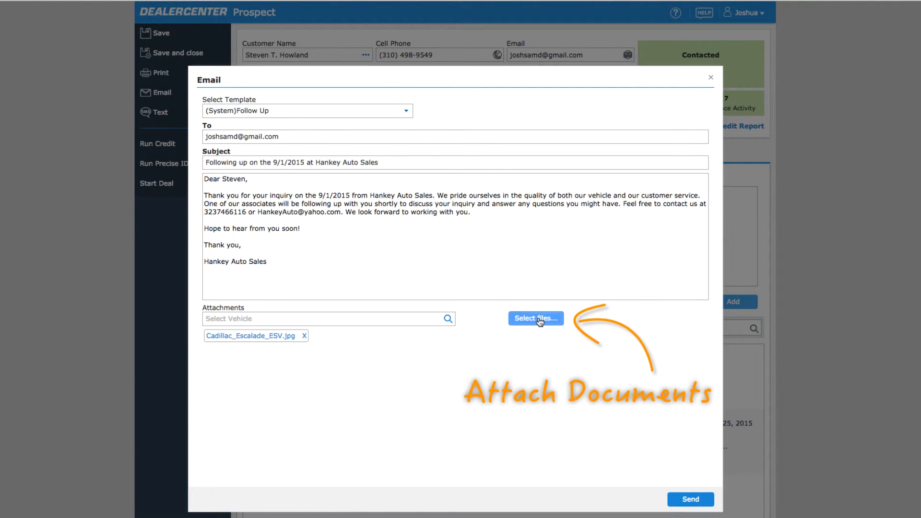
click(536, 318)
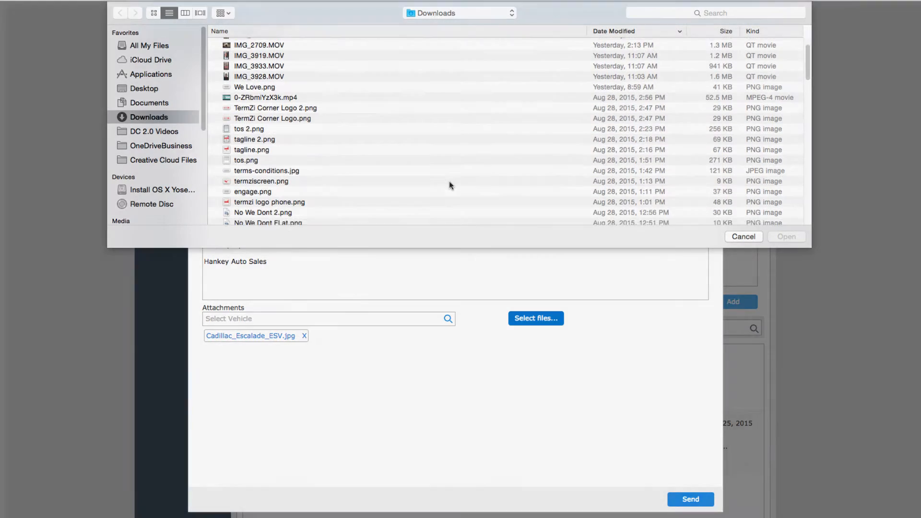
click(744, 236)
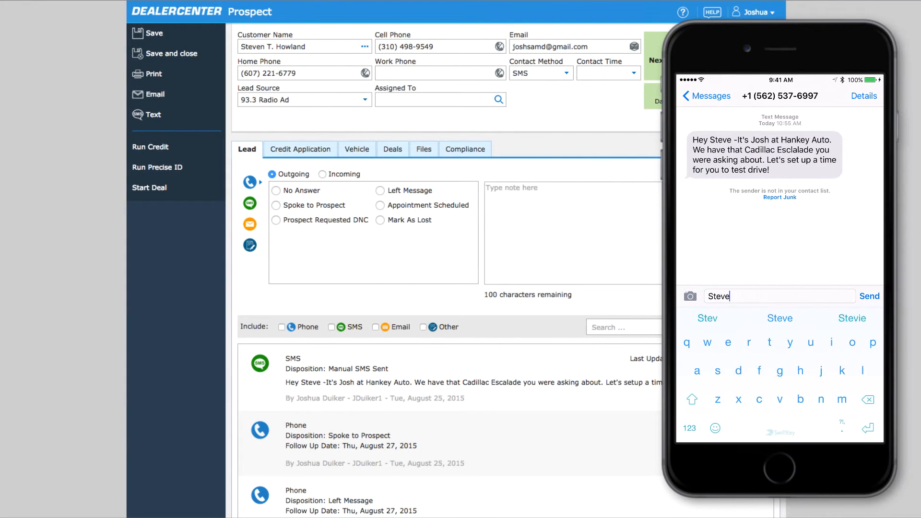
- Reply from the prospect's phone "Sounds good.. Let me call you later" and view the received SMS details
text(! Sounds good..)
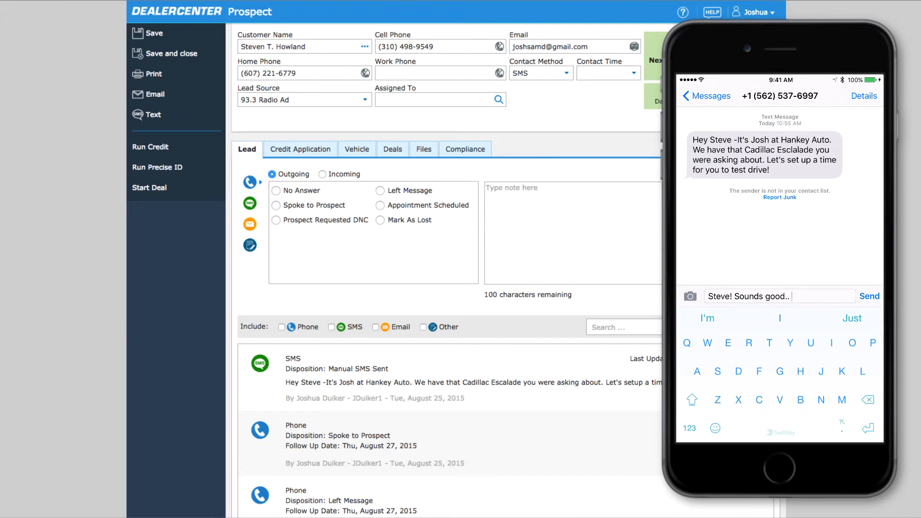
text(Let me call you lay)
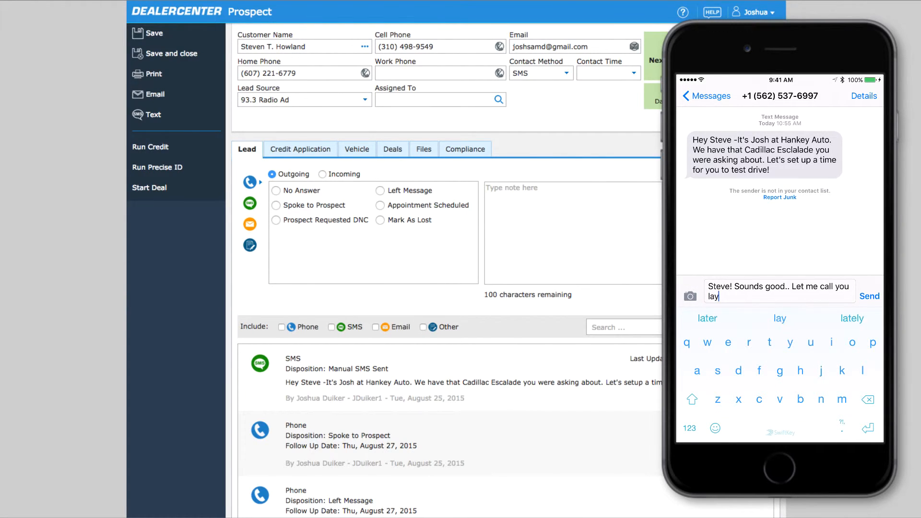
click(869, 296)
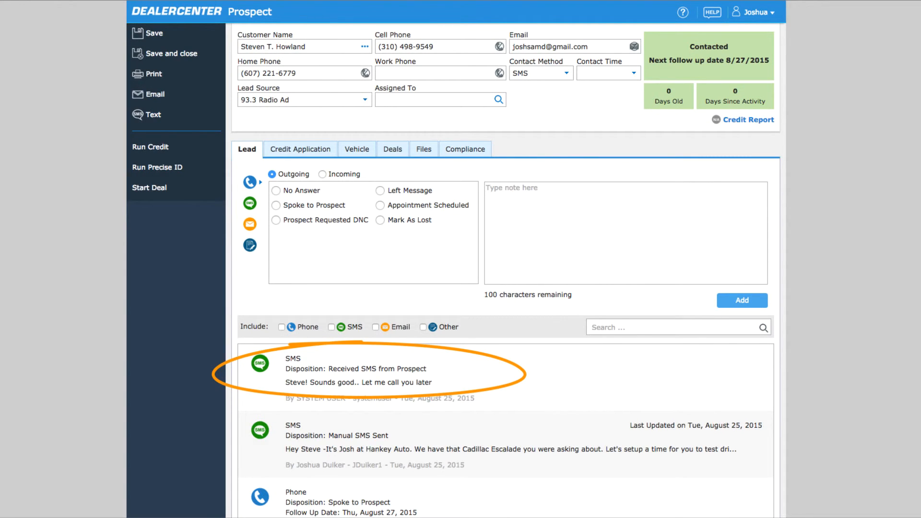
mouse_move(489, 377)
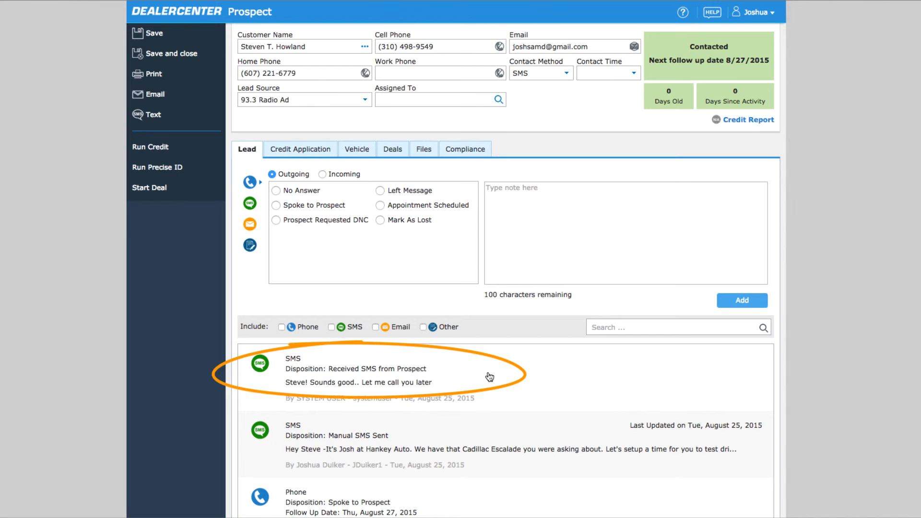
click(355, 375)
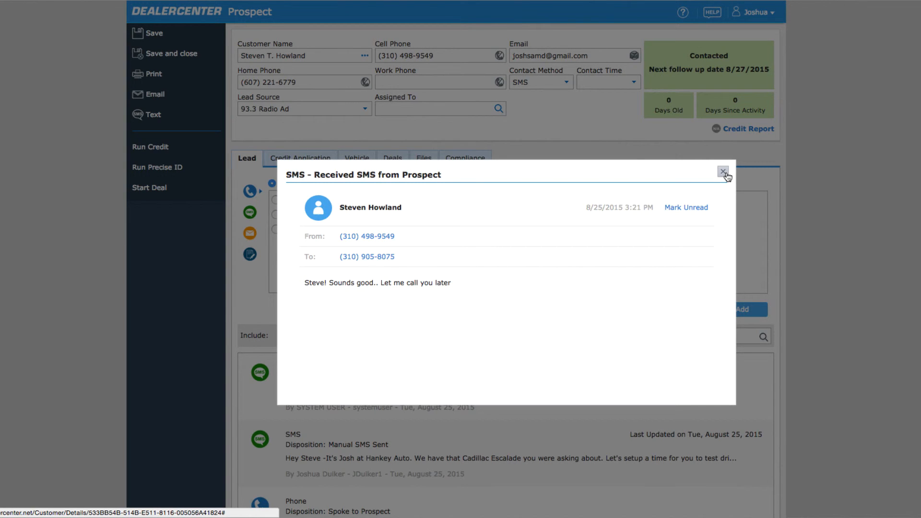
- Close the received SMS details and go to Customers > Inbox showing Steven's reply
click(725, 172)
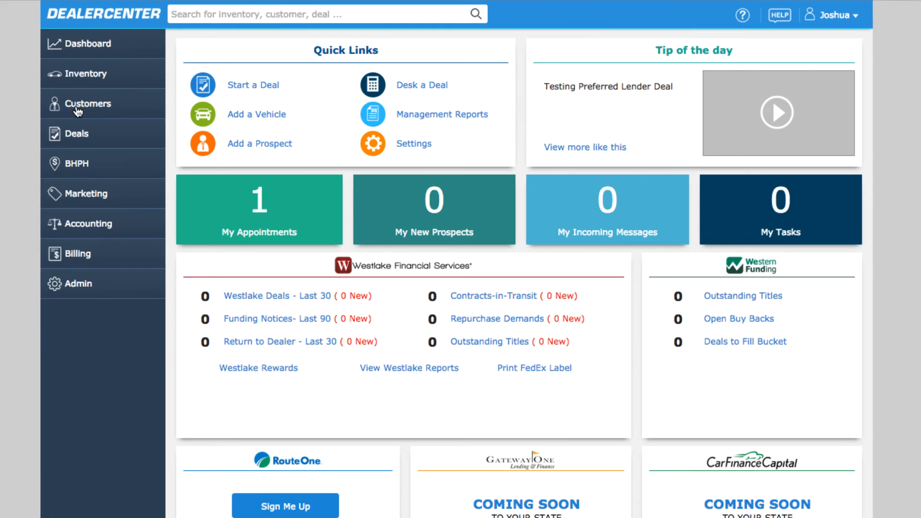
click(88, 104)
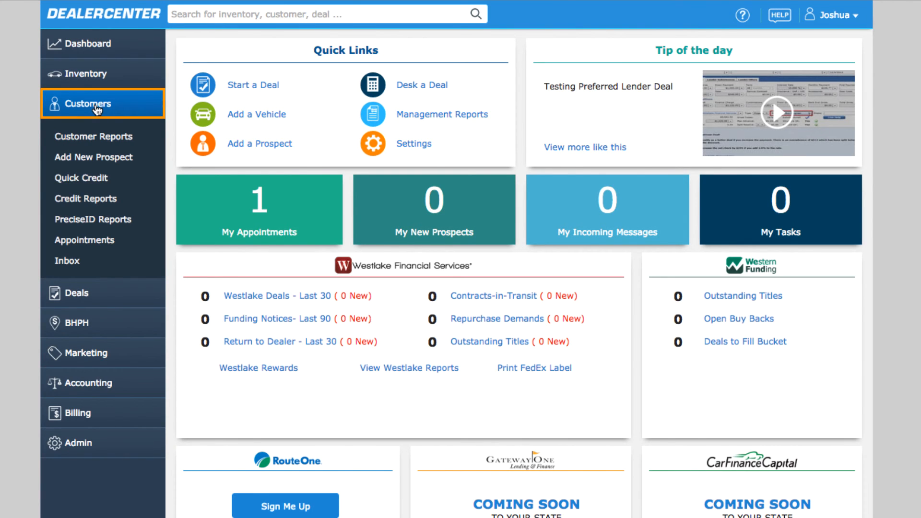
click(67, 261)
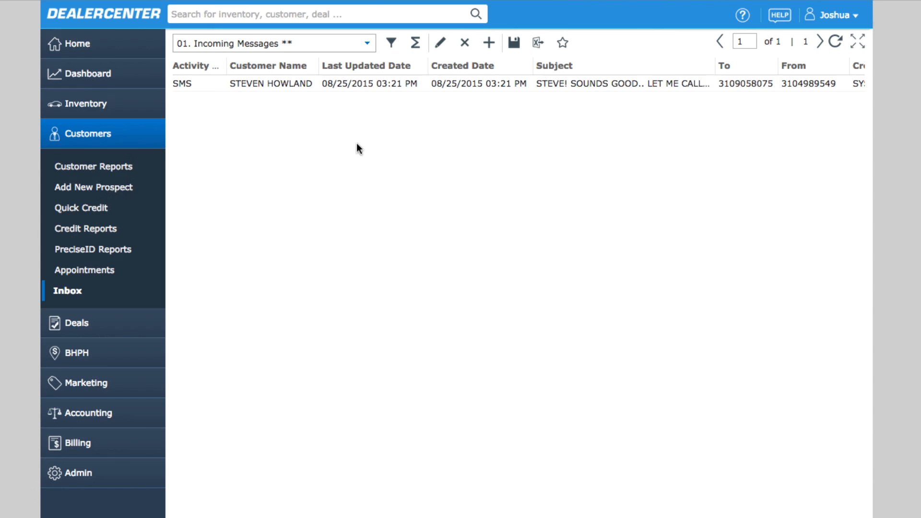